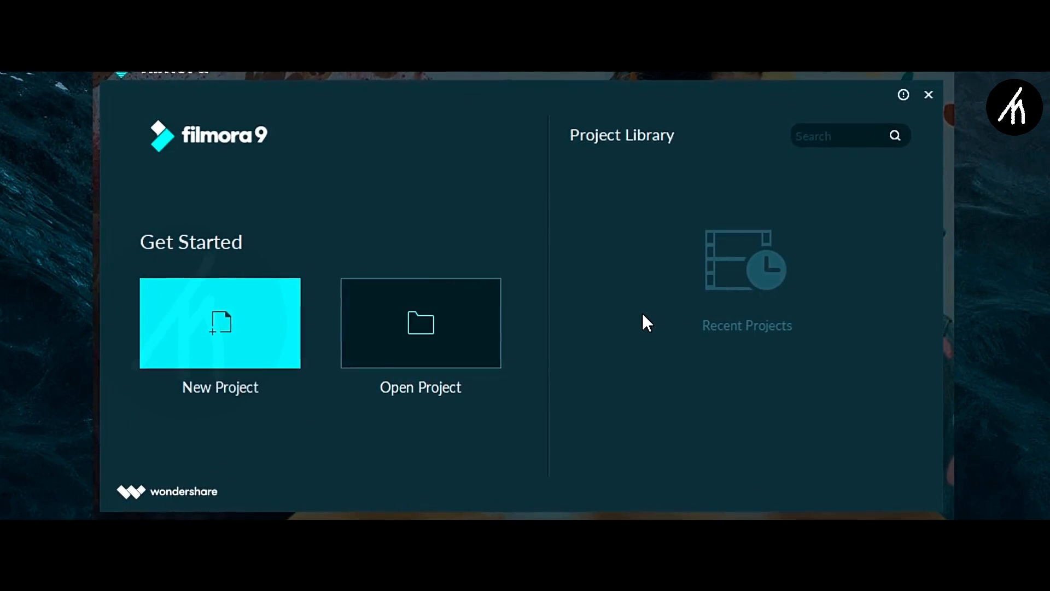
- On the old launcher, list the 16:9, 4:3, 1:1 and 9:16 project aspect ratios
left_click(220, 323)
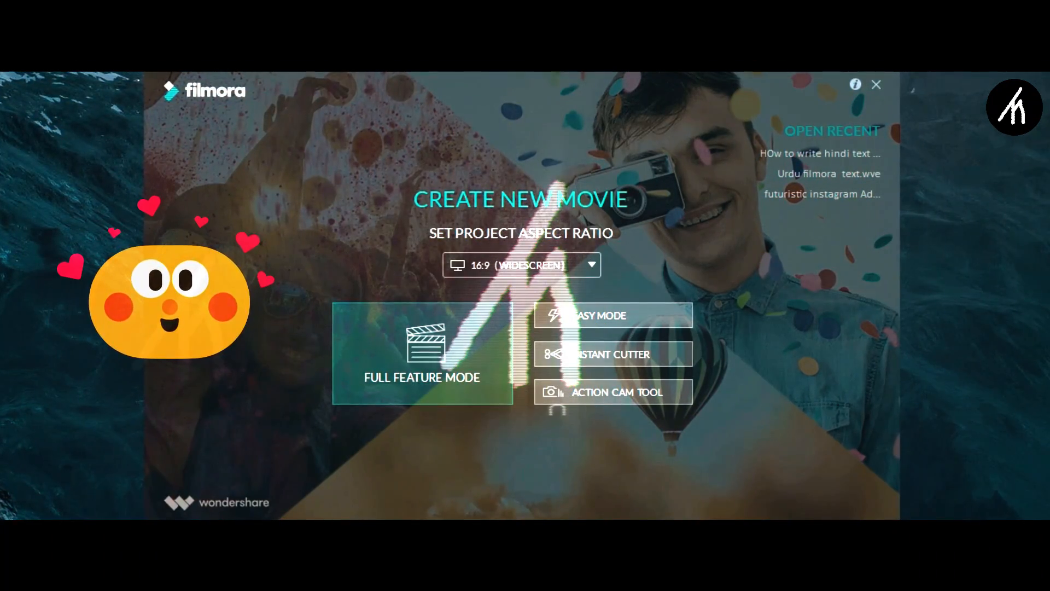
left_click(421, 353)
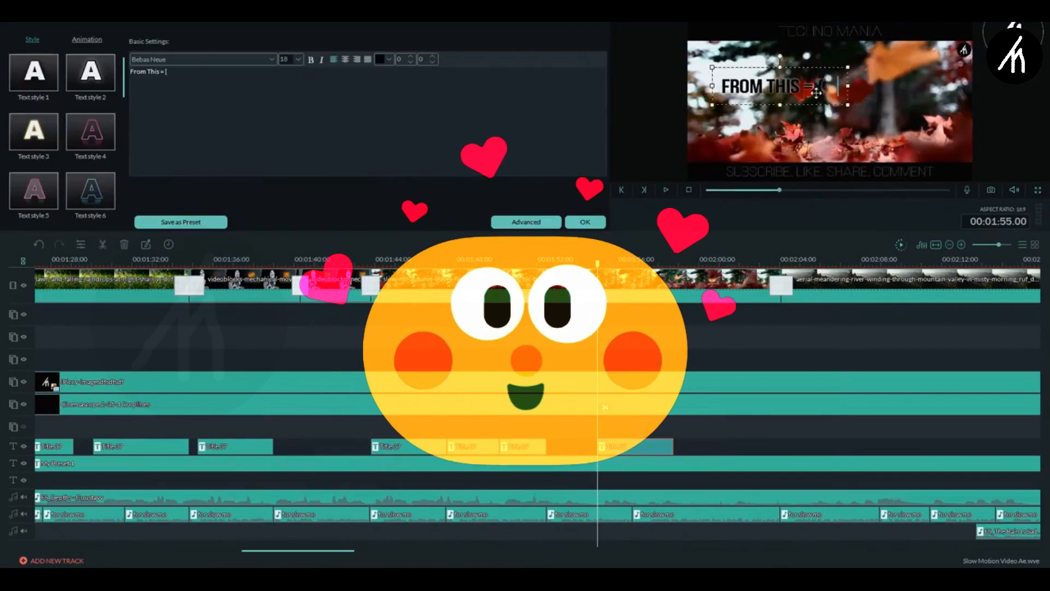
left_click(584, 221)
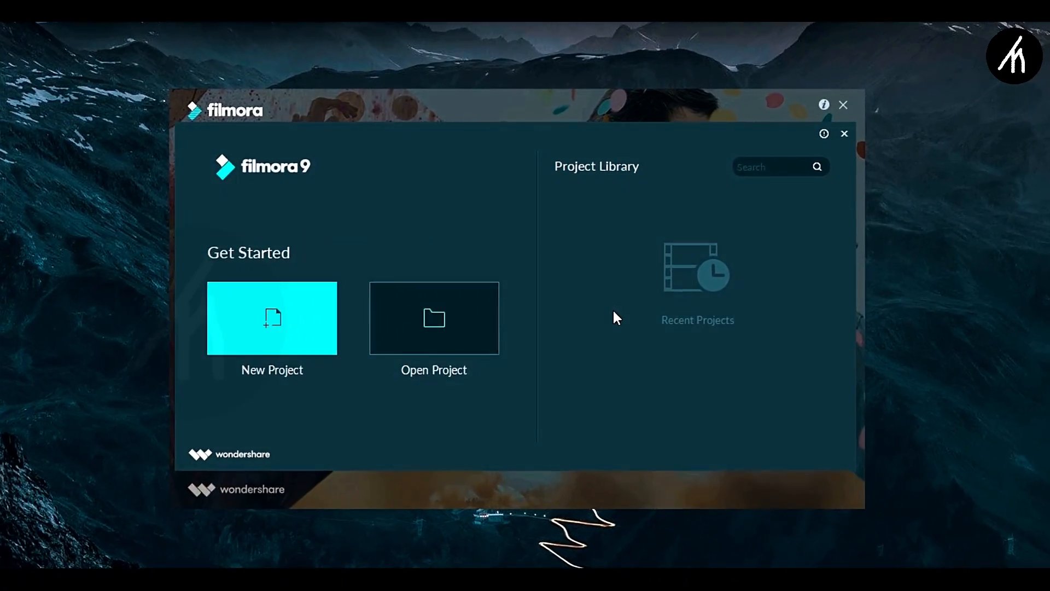
left_click(271, 319)
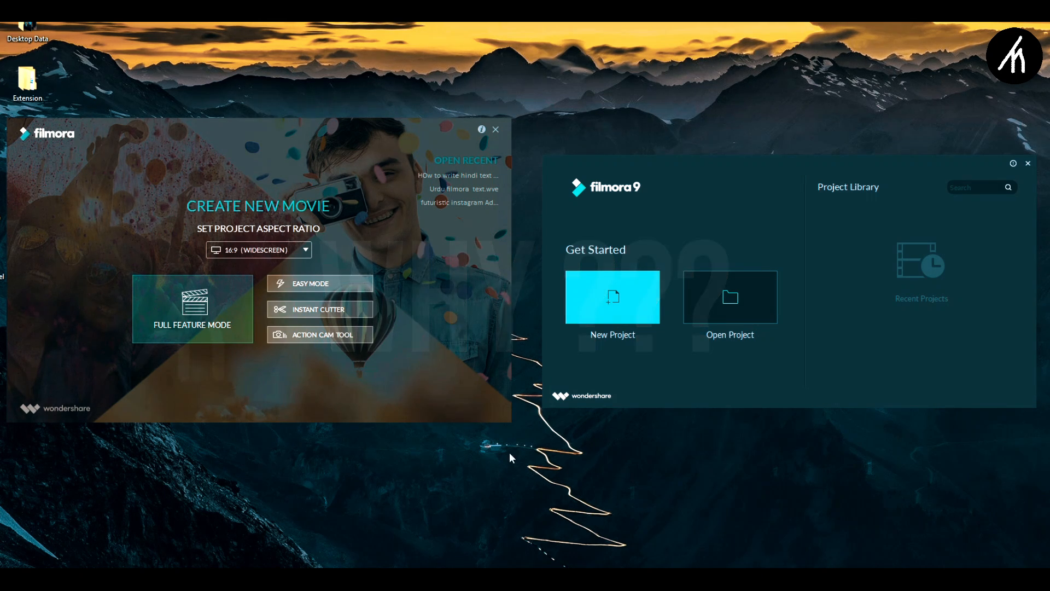
mouse_move(551, 467)
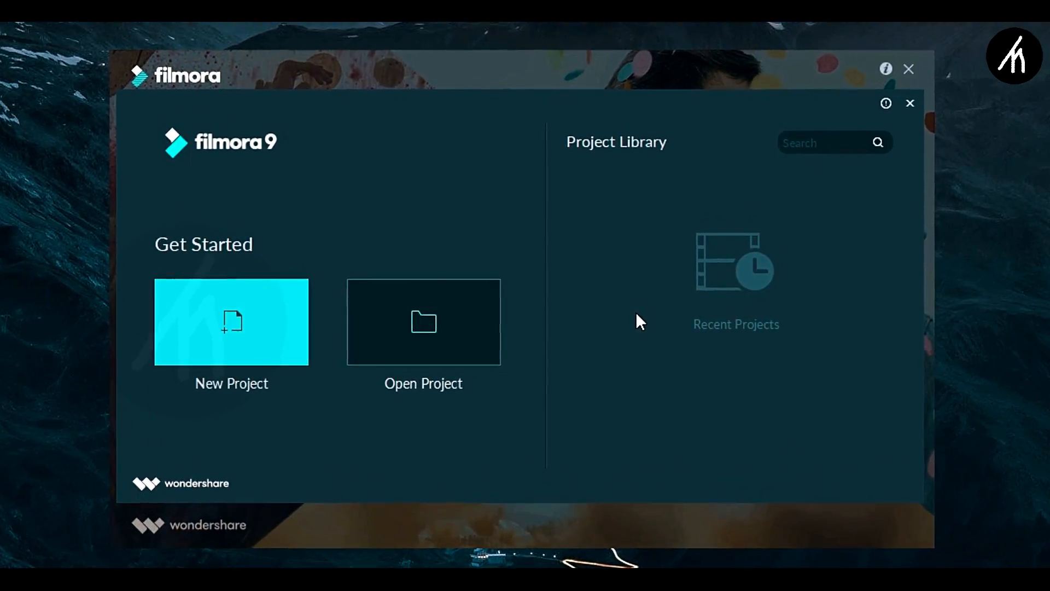
left_click(231, 321)
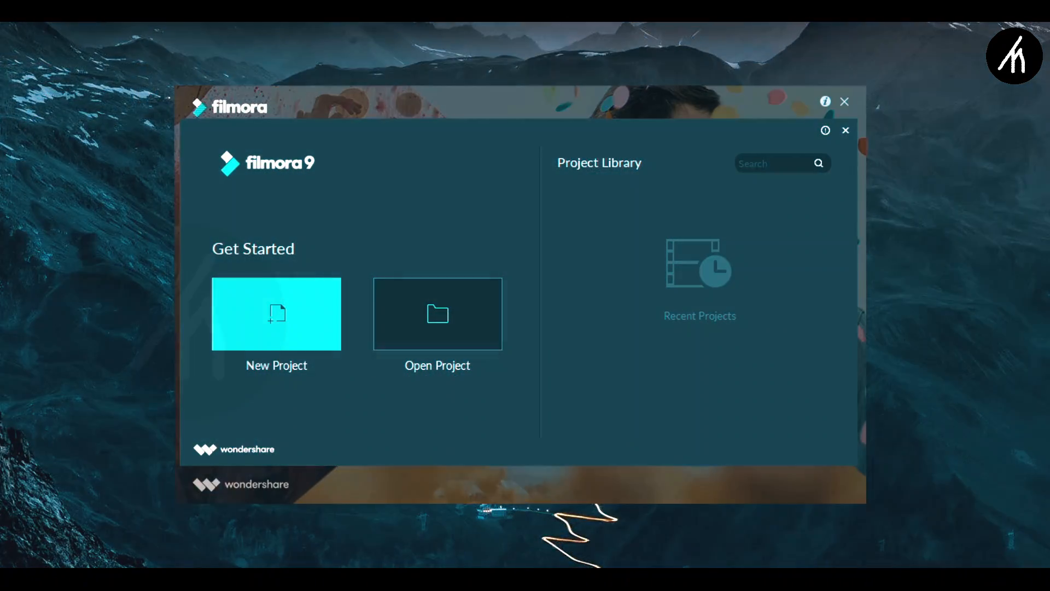
left_click(276, 313)
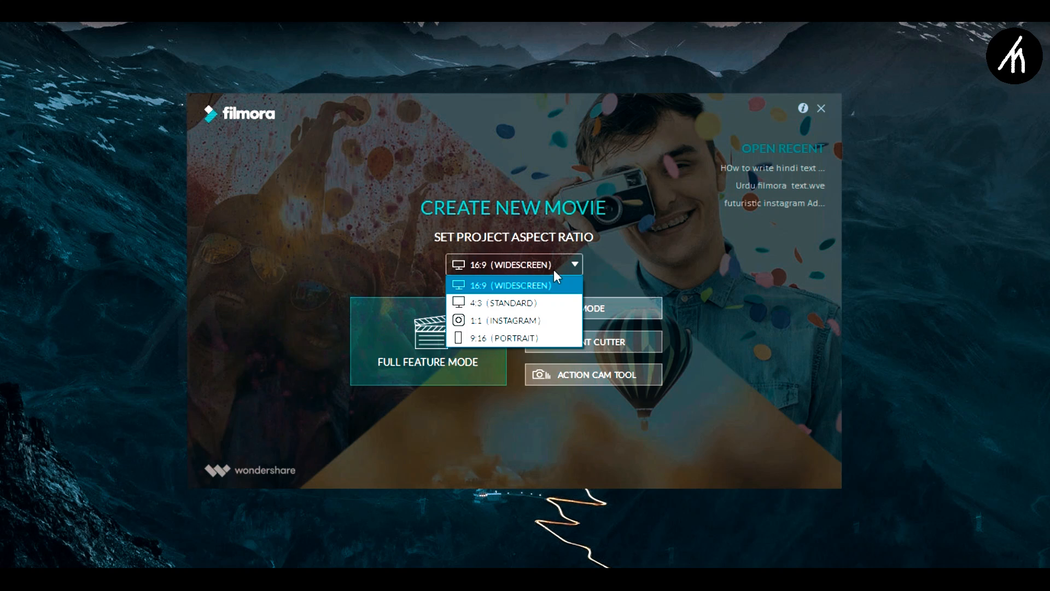
mouse_move(512, 338)
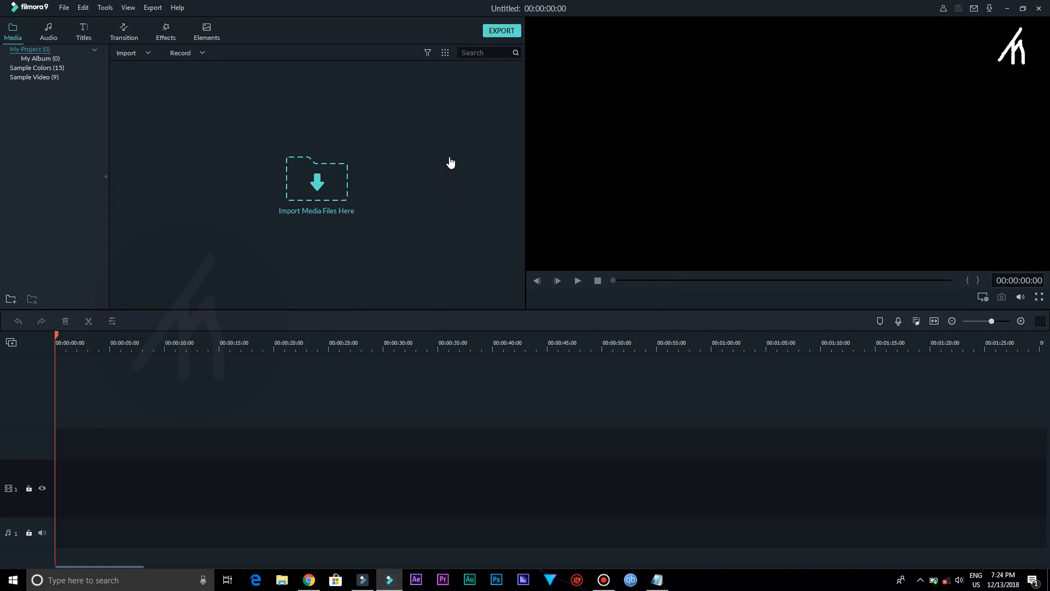
left_click(64, 7)
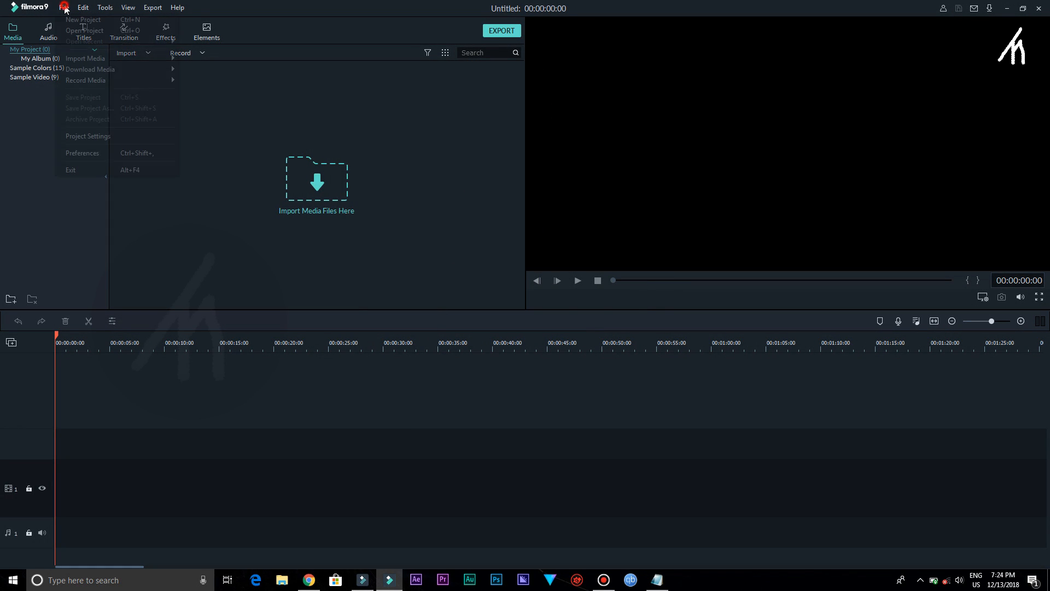
left_click(105, 8)
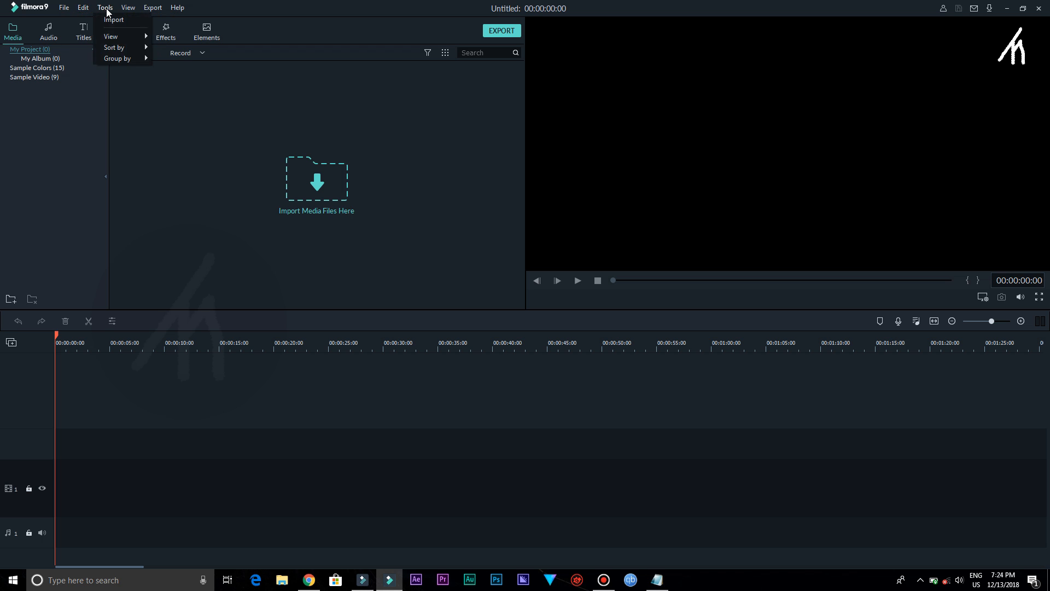
left_click(152, 7)
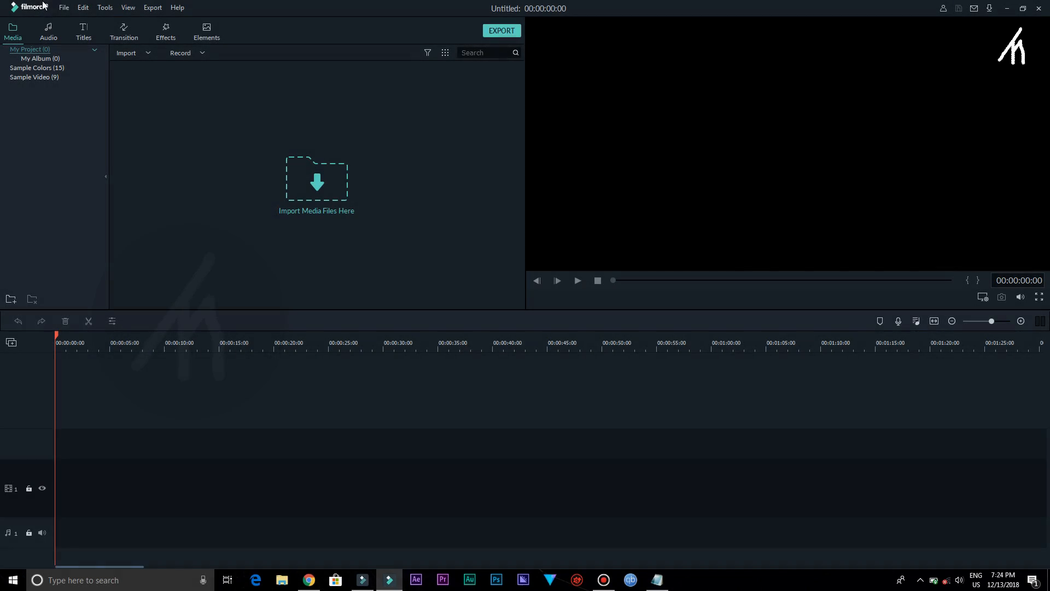
left_click(63, 7)
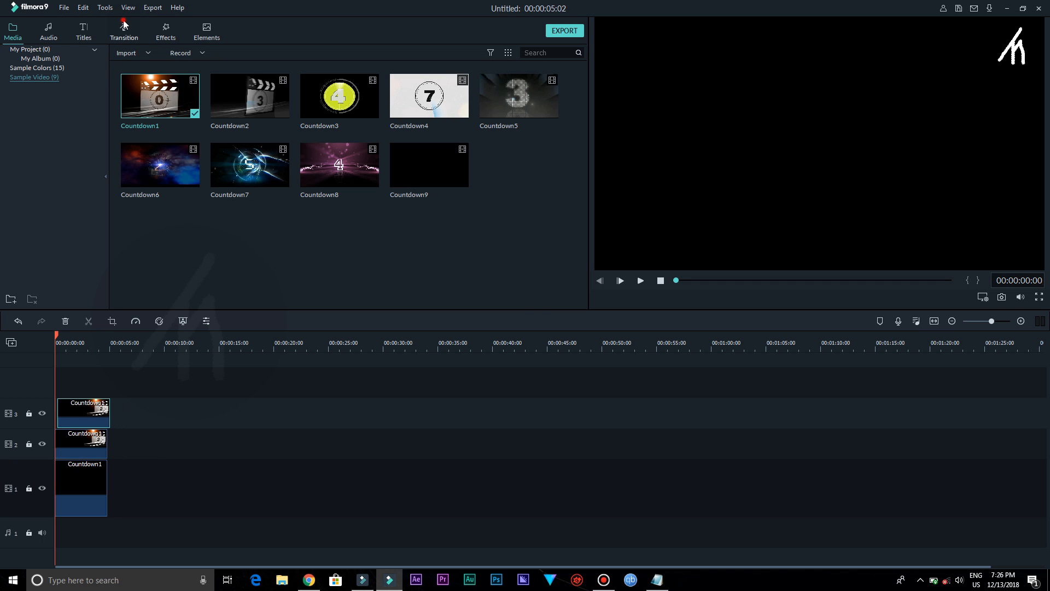
- Open the Track Manager to choose how many text and music tracks to have
left_click(123, 30)
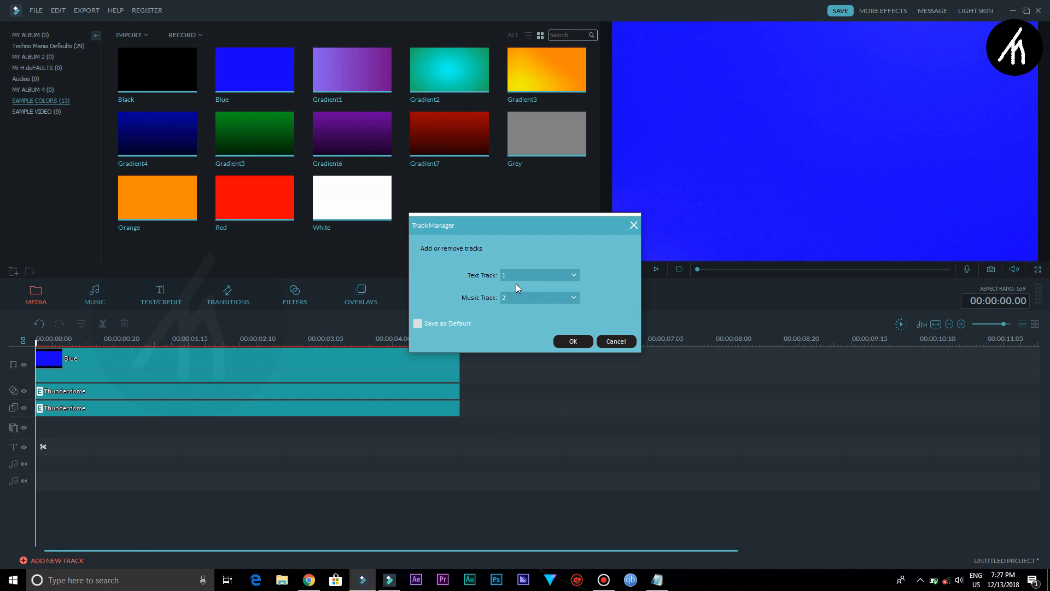
left_click(573, 275)
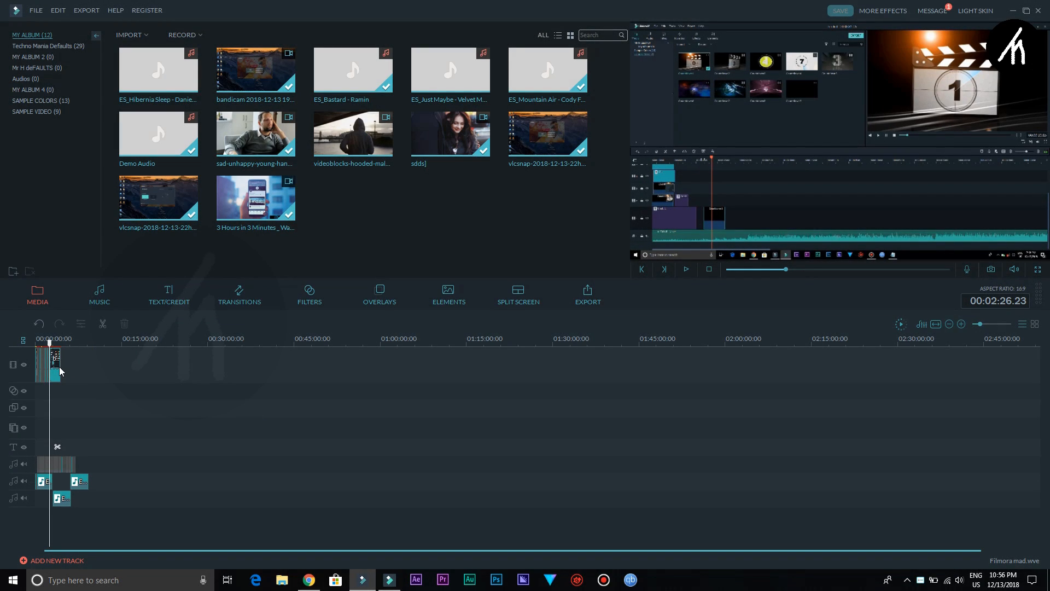
- Open the clip's Advanced editing settings
double_click(54, 361)
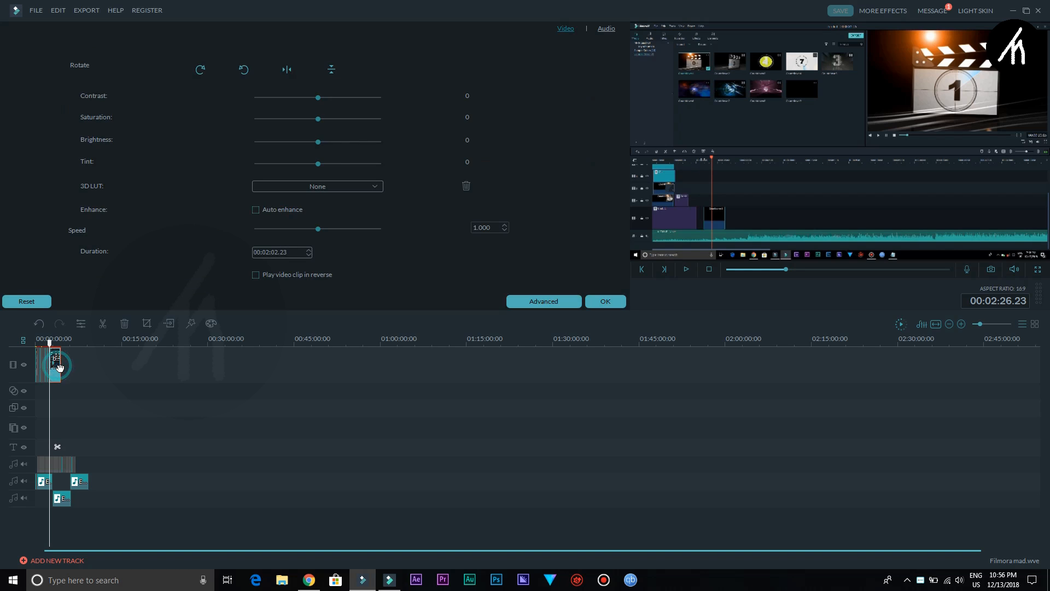
right_click(56, 362)
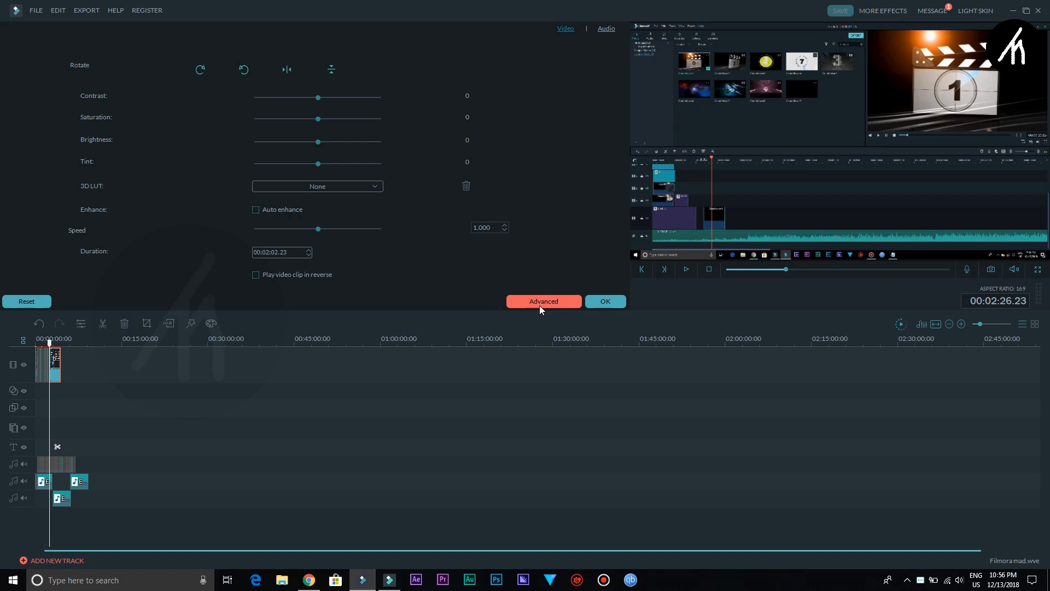
left_click(543, 301)
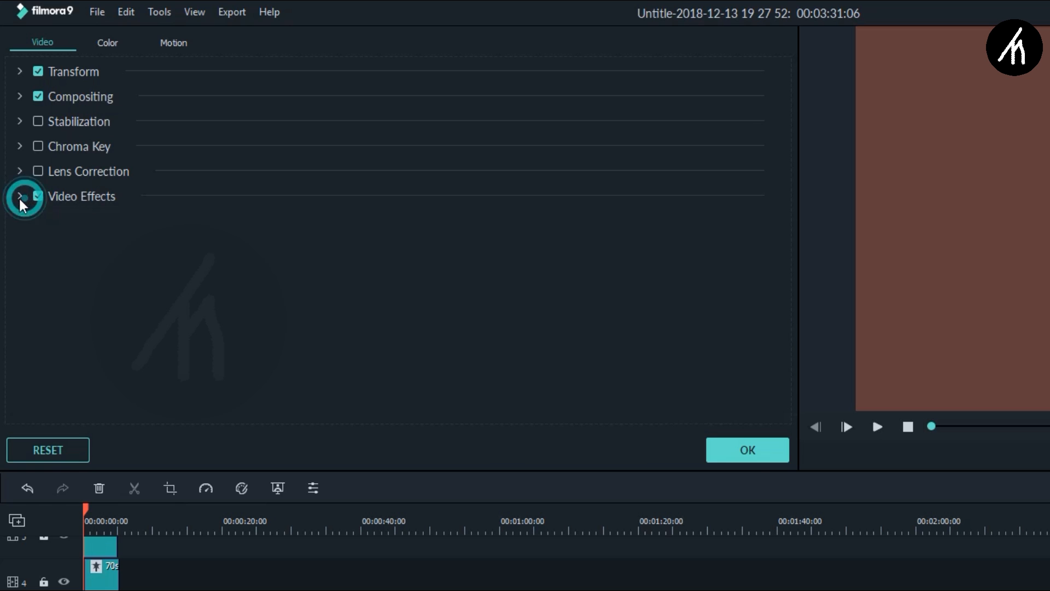
- Expand Transform, Compositing and Stabilization, then view the Color and Motion settings
left_click(20, 72)
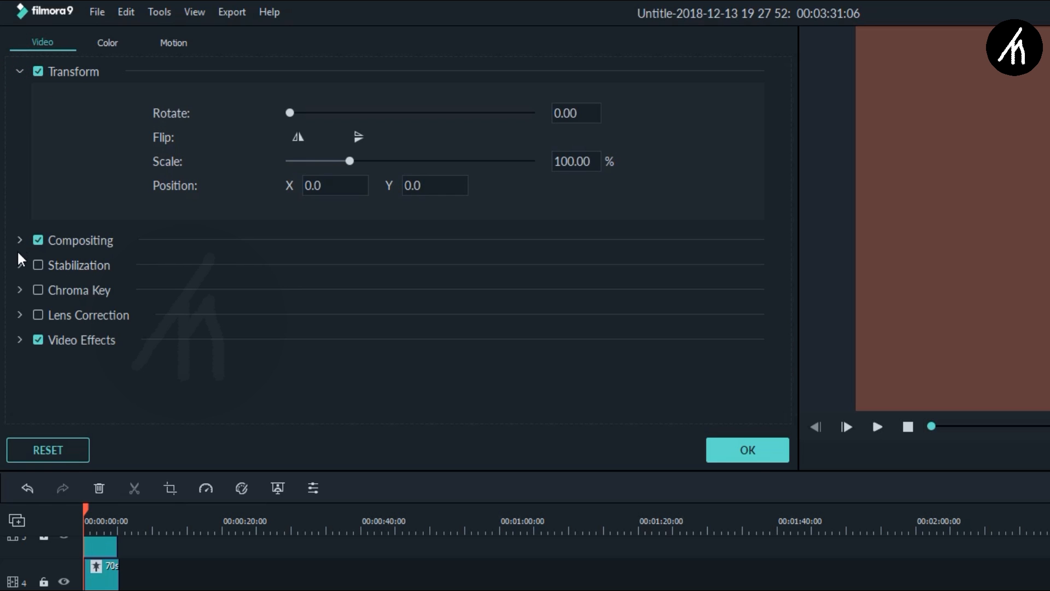
left_click(20, 239)
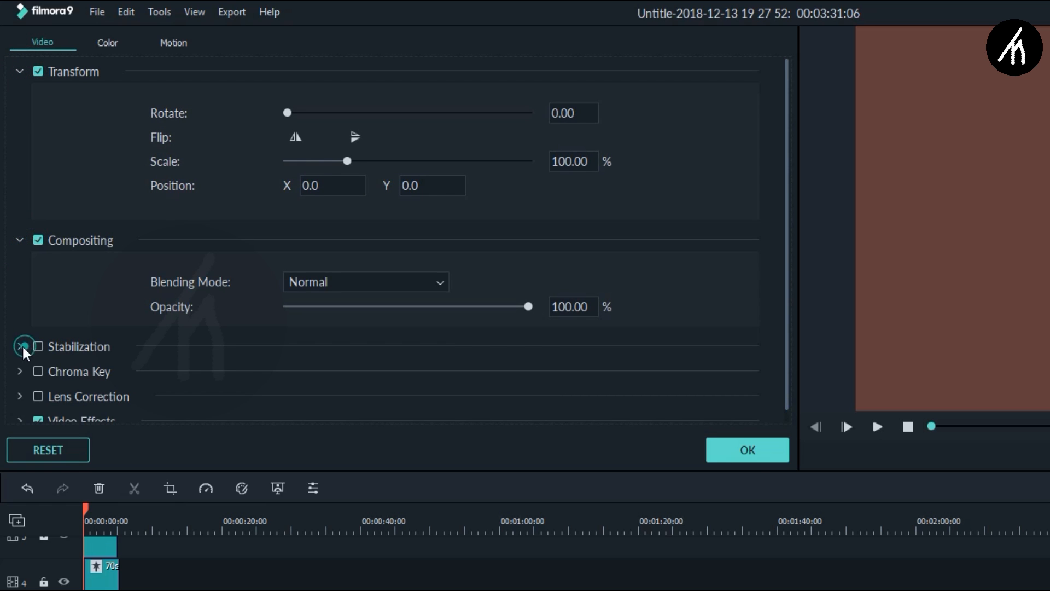
left_click(20, 347)
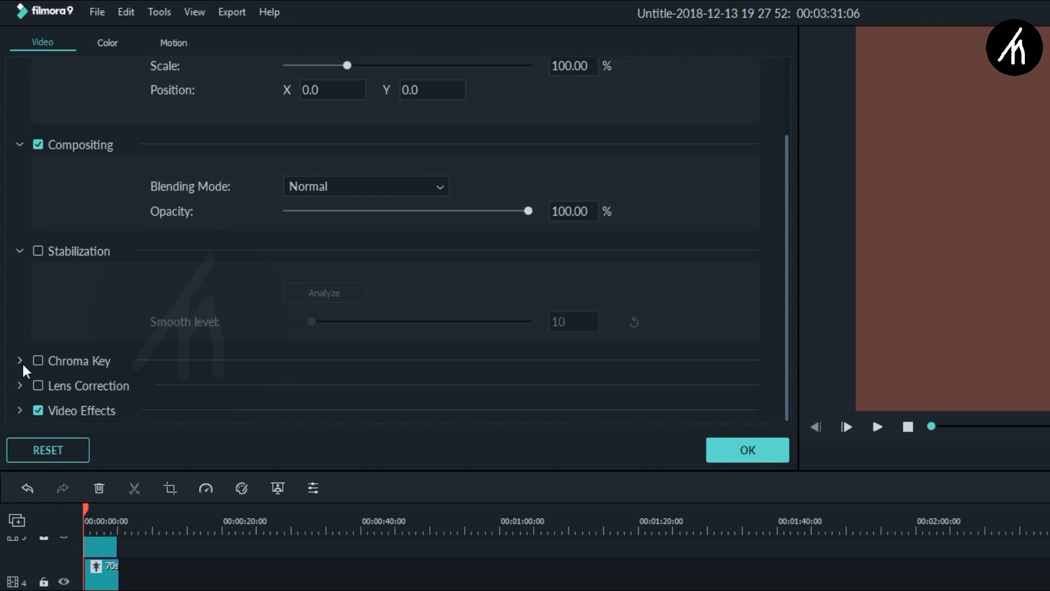
left_click(107, 42)
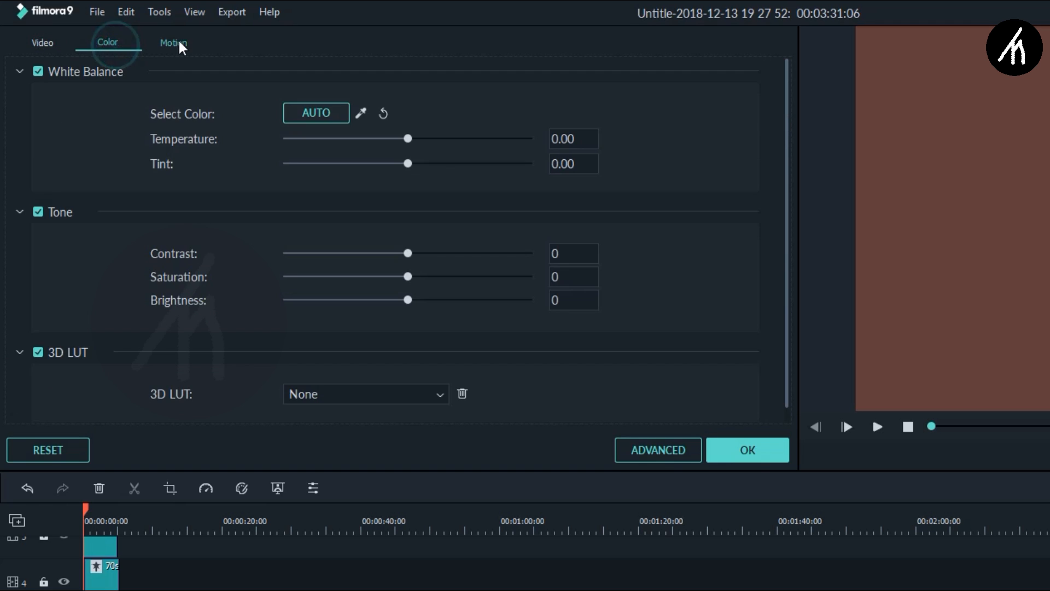
left_click(746, 450)
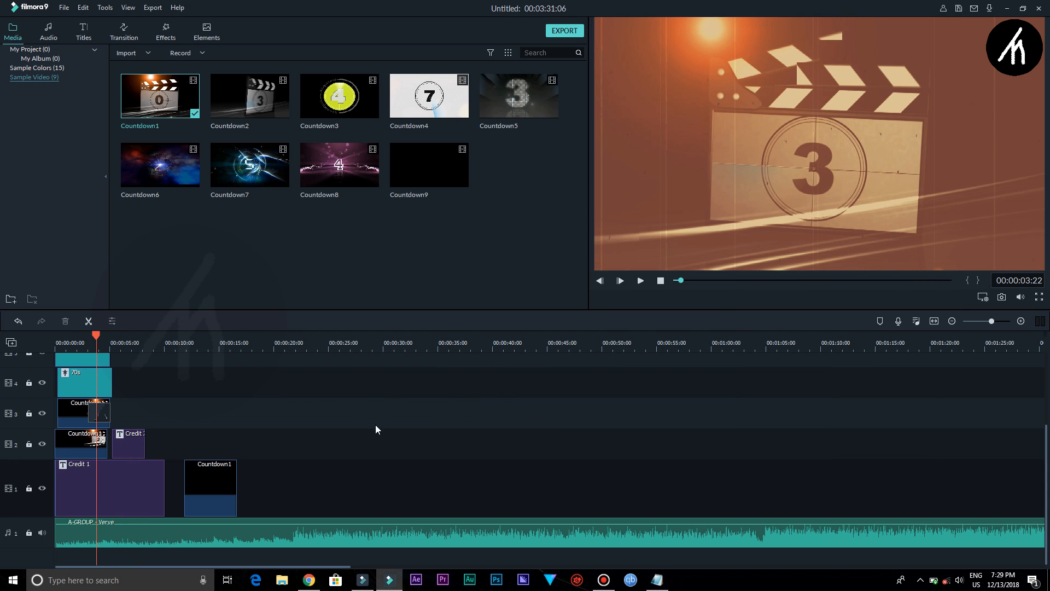
- Preview the Countdown timeline from the start, then show the Effects library
scroll("down", 3)
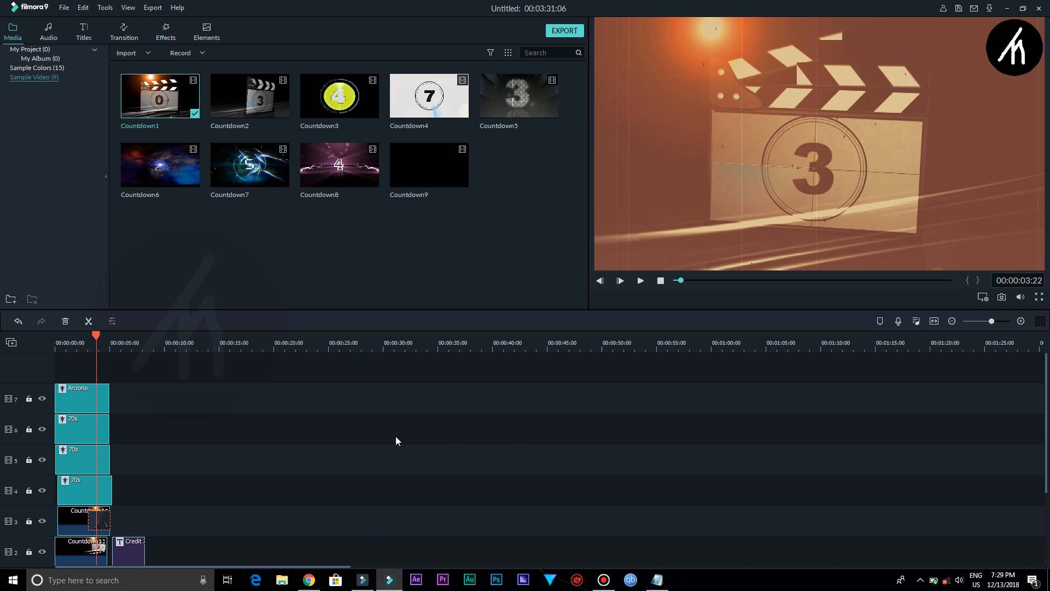
scroll("down", 3)
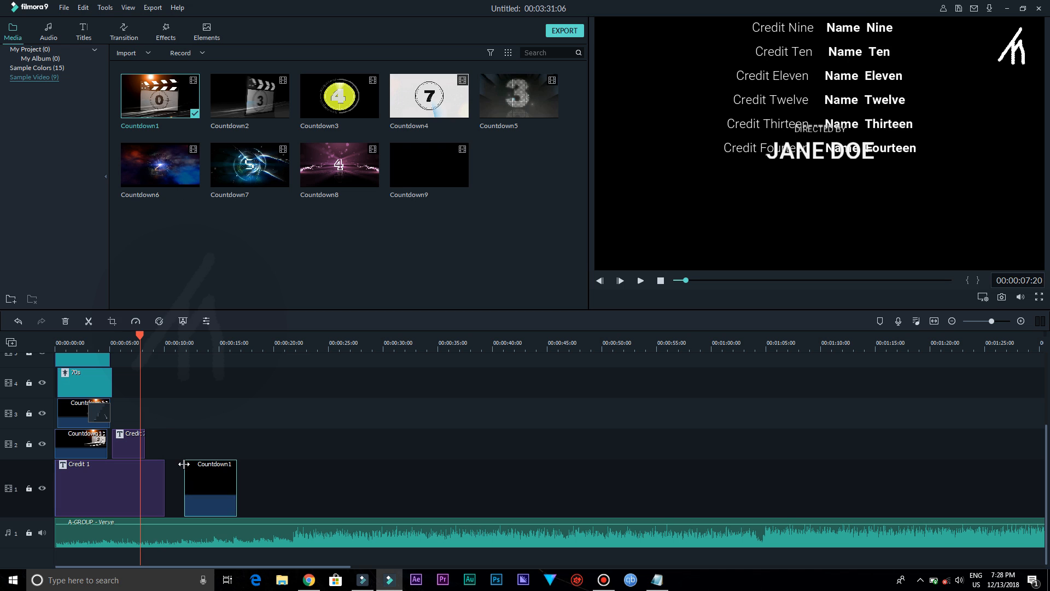
left_click(619, 280)
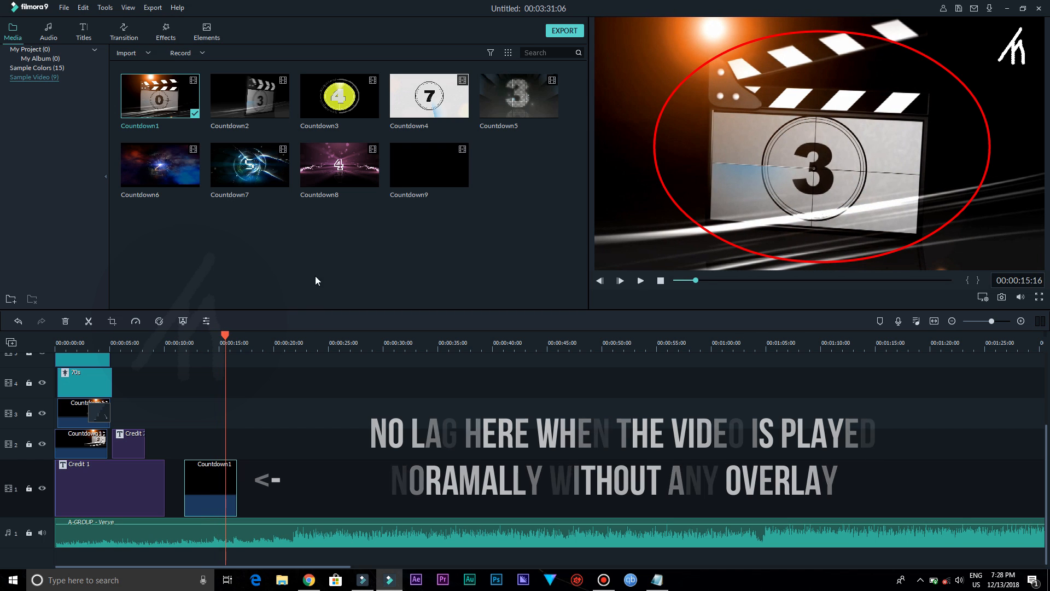
left_click(660, 281)
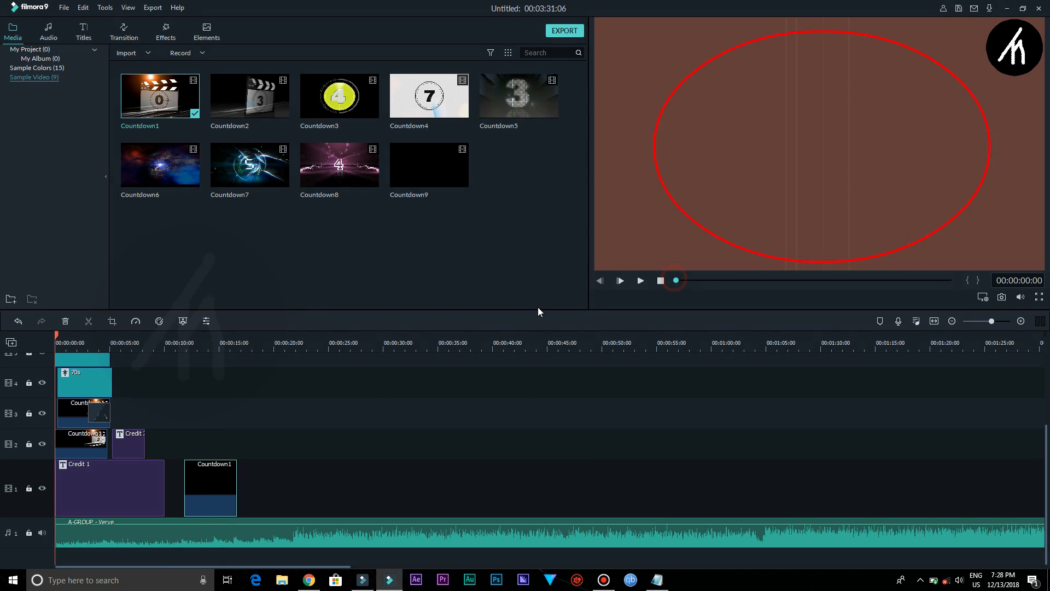
left_click(618, 280)
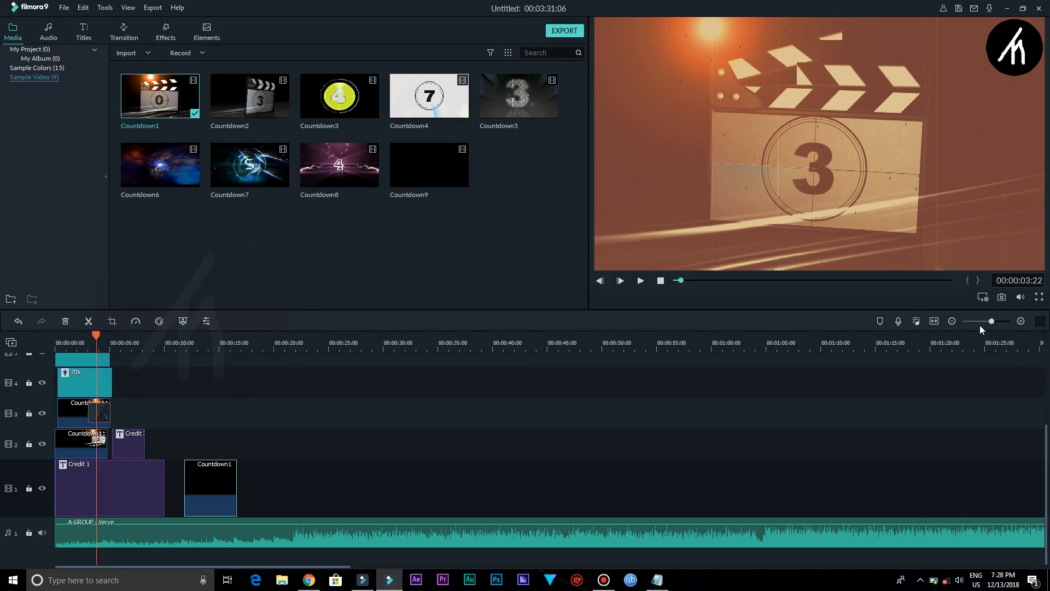
left_click(164, 30)
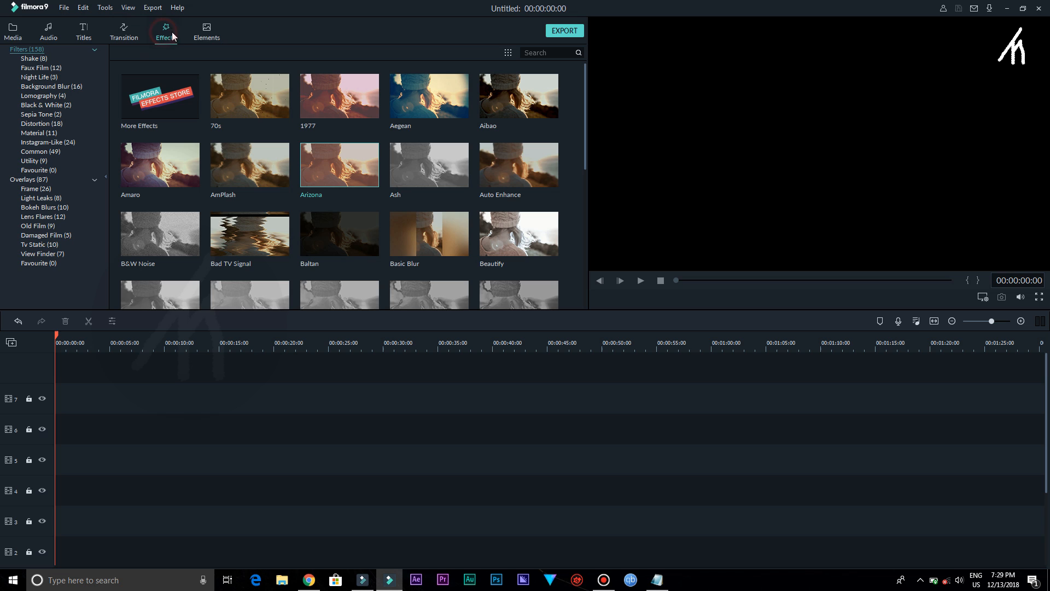
- Return to the empty Media library and browse the Export and File menus
left_click(84, 32)
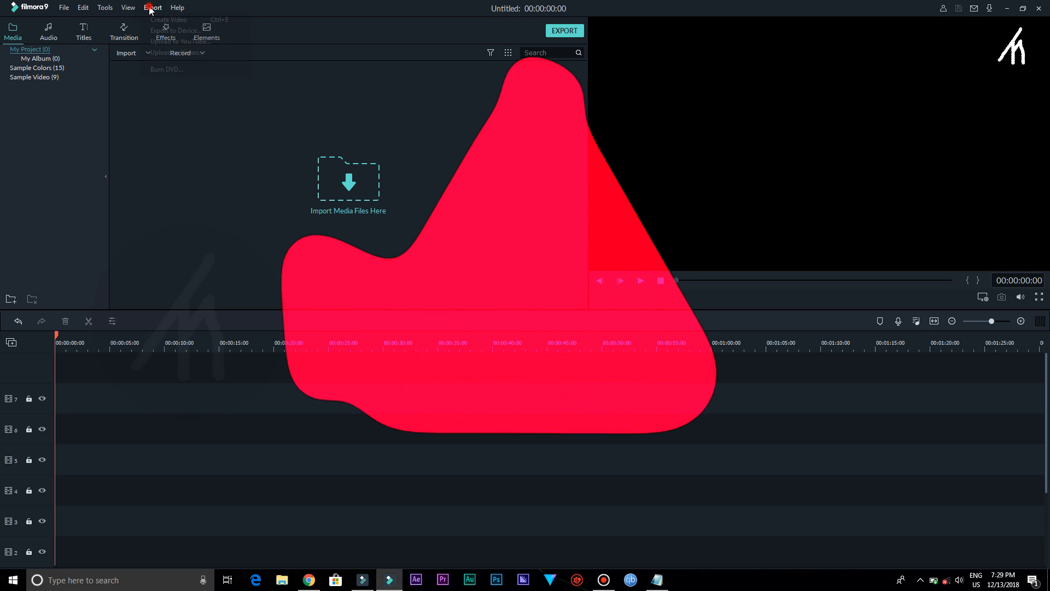
left_click(63, 7)
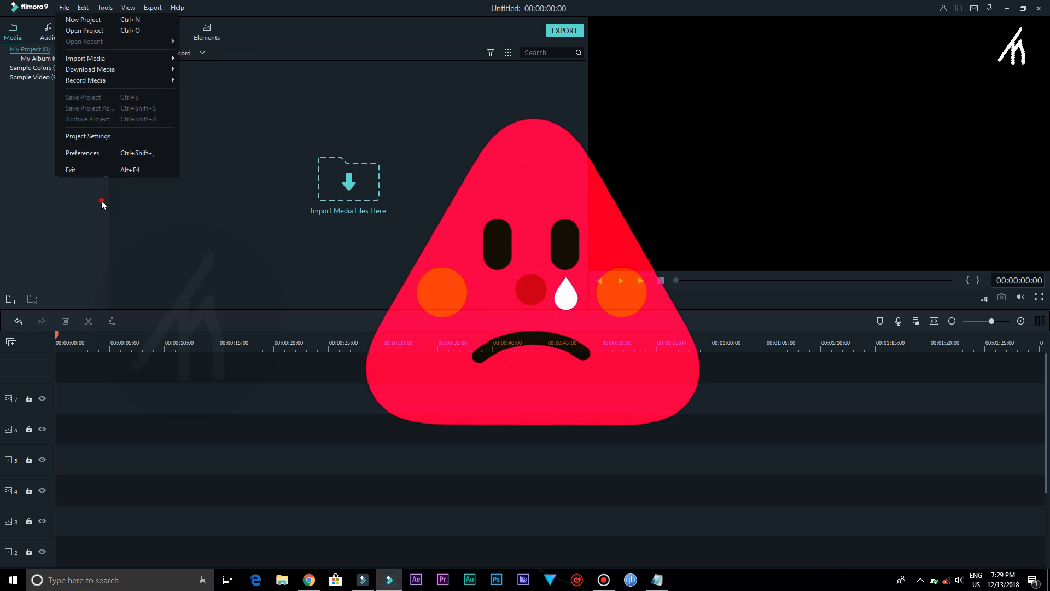
left_click(335, 503)
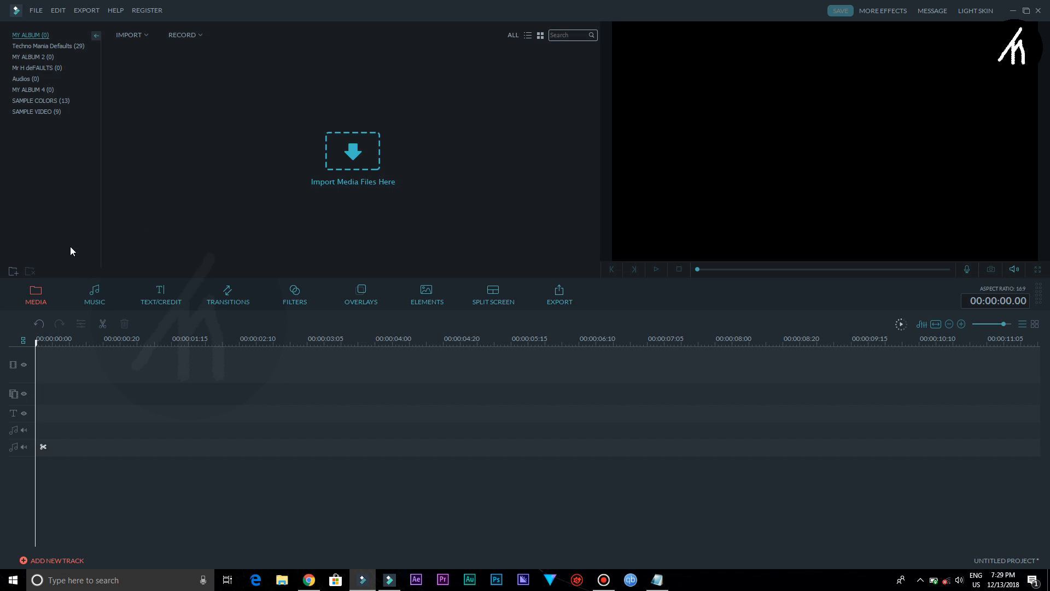
- Browse the Music, Filters and Elements libraries, then return to Media
left_click(94, 293)
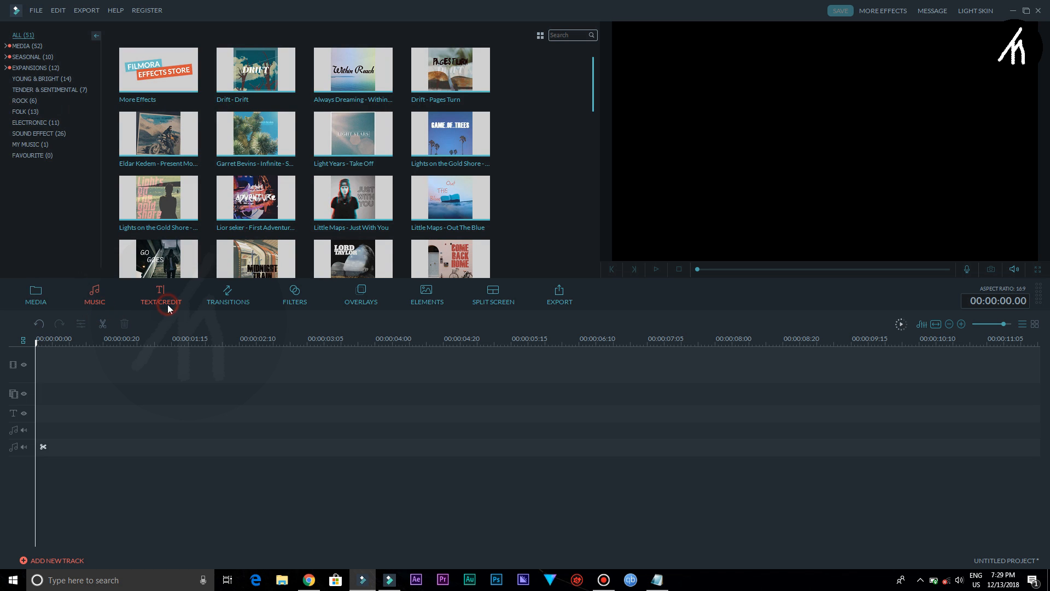
left_click(360, 295)
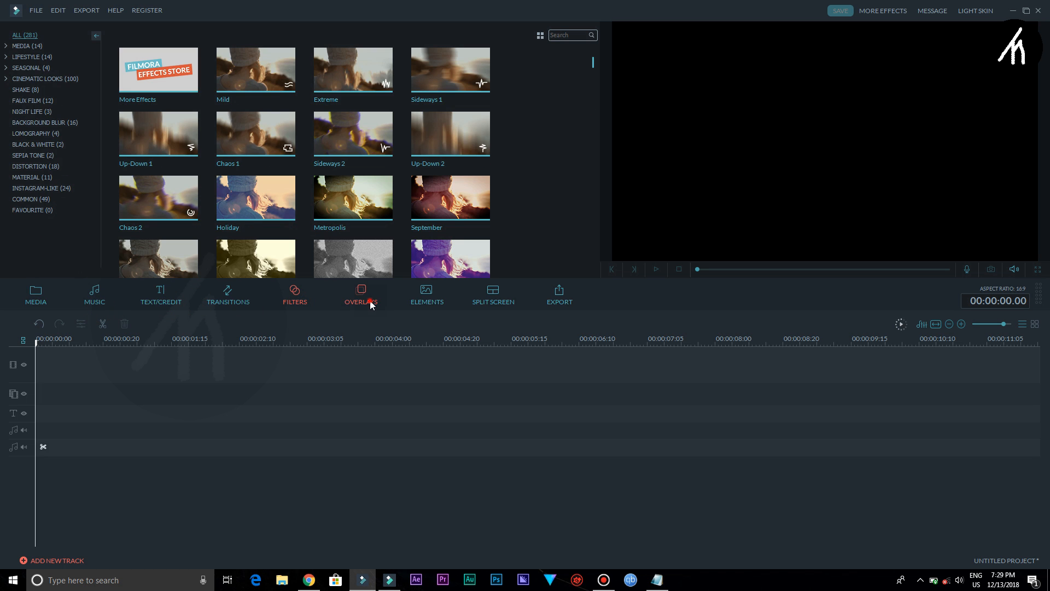
left_click(426, 293)
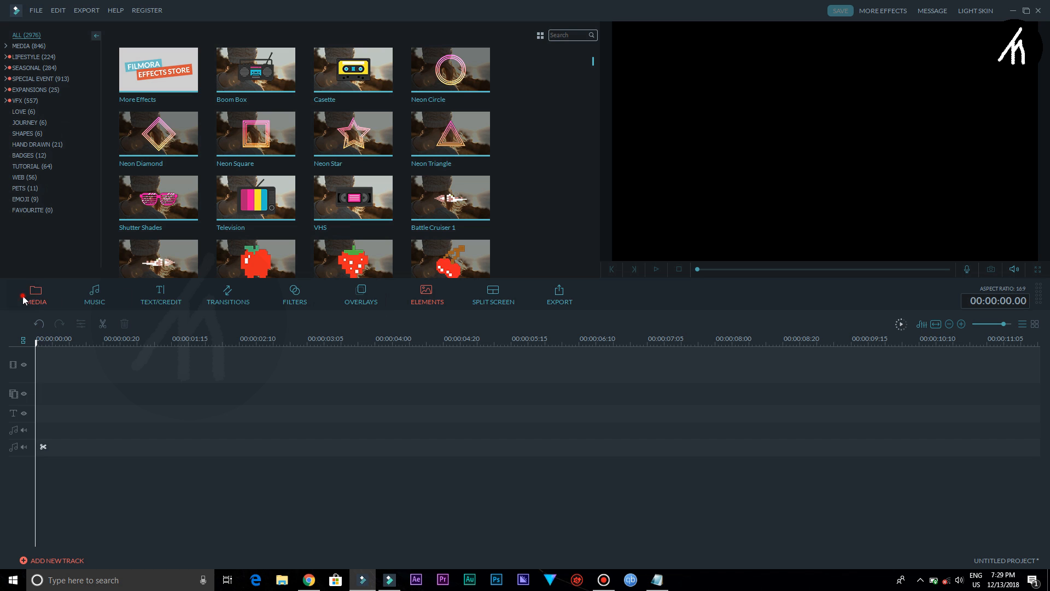
left_click(35, 294)
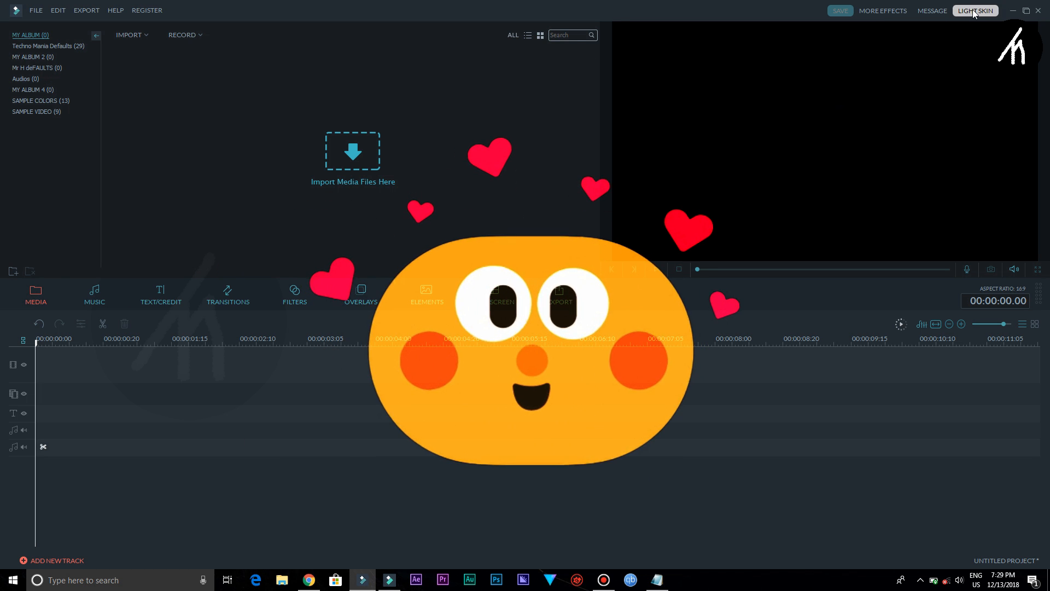
- Switch to the Light skin and browse the Text/Credit library before returning to Media
left_click(975, 11)
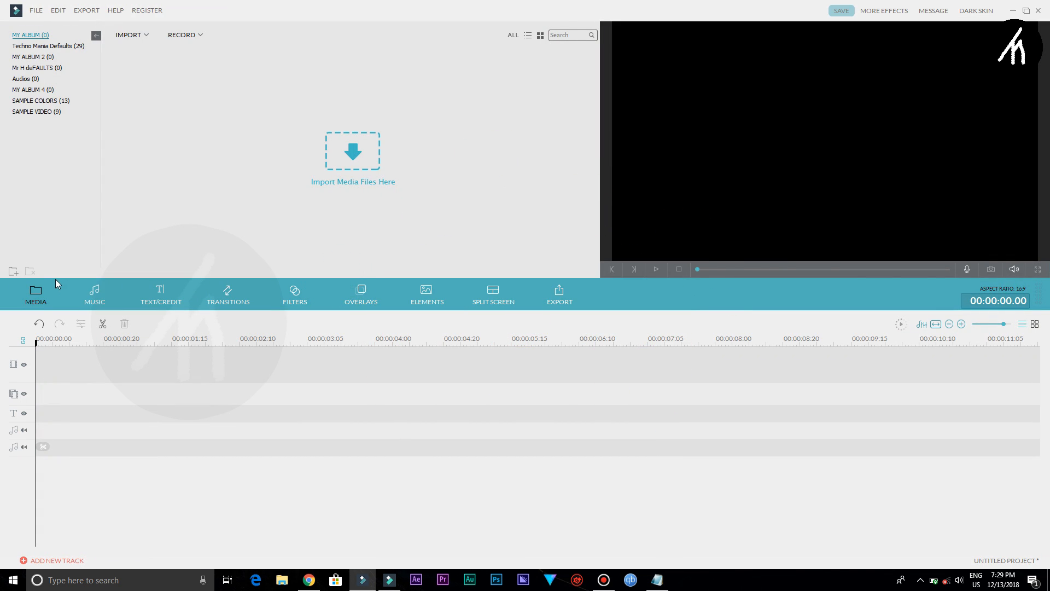
left_click(160, 293)
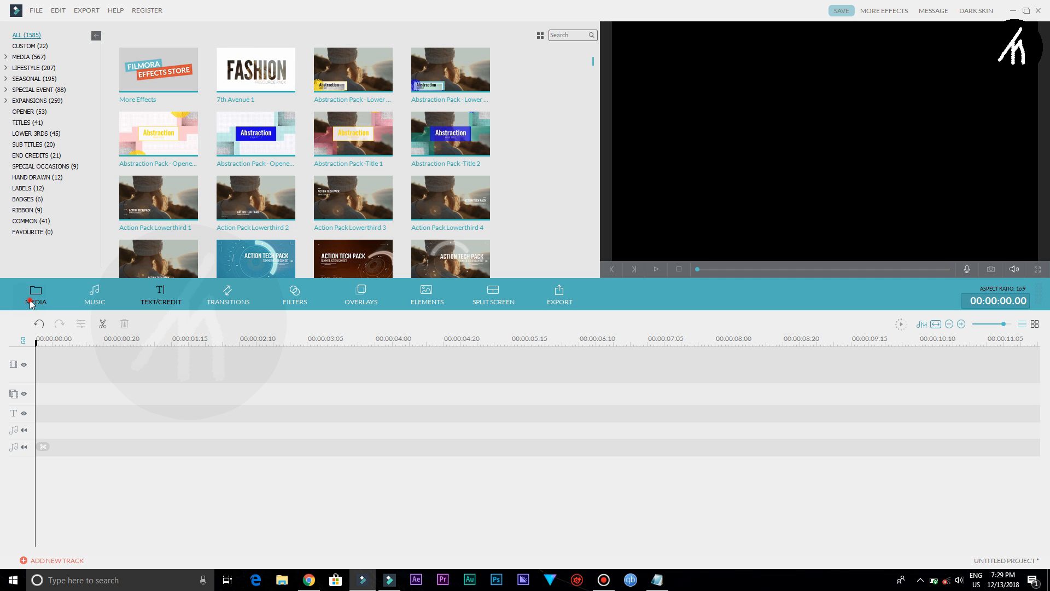
left_click(36, 297)
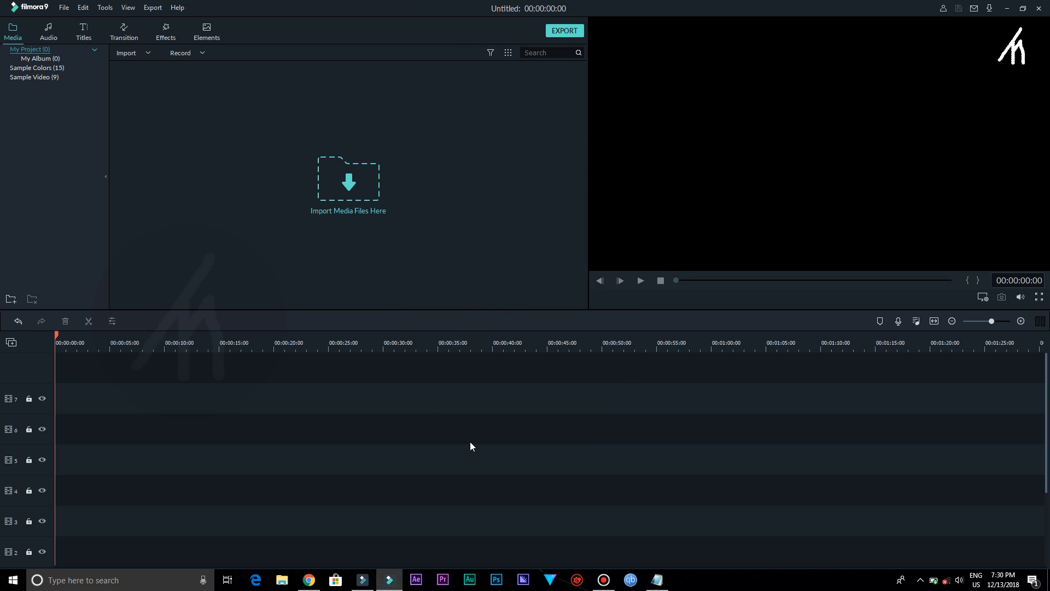
mouse_move(523, 526)
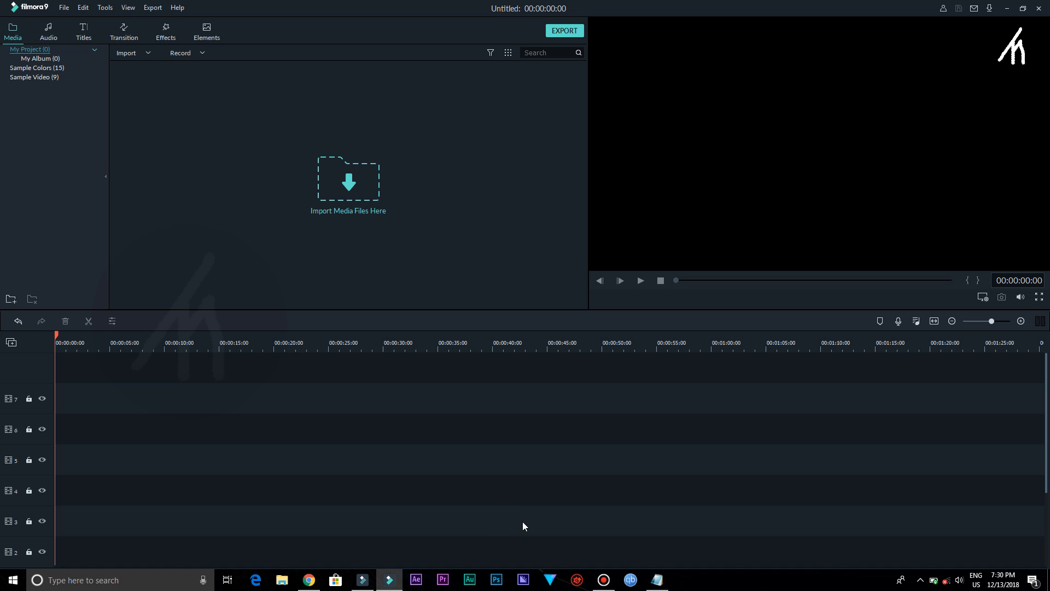
mouse_move(235, 487)
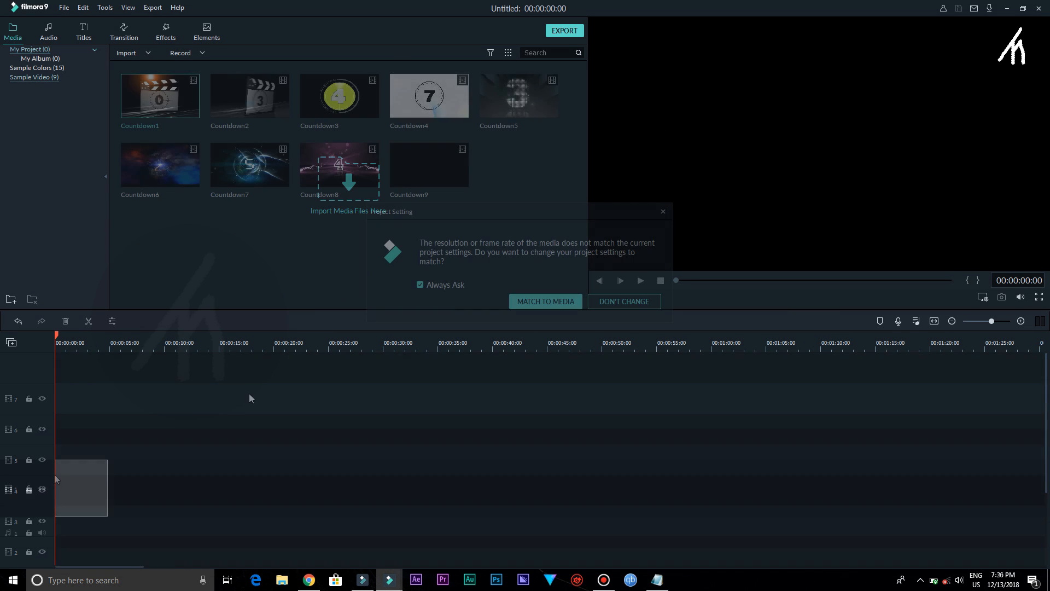
- Dismiss the resolution mismatch prompt, then browse the Transition and Effects libraries
left_click(623, 301)
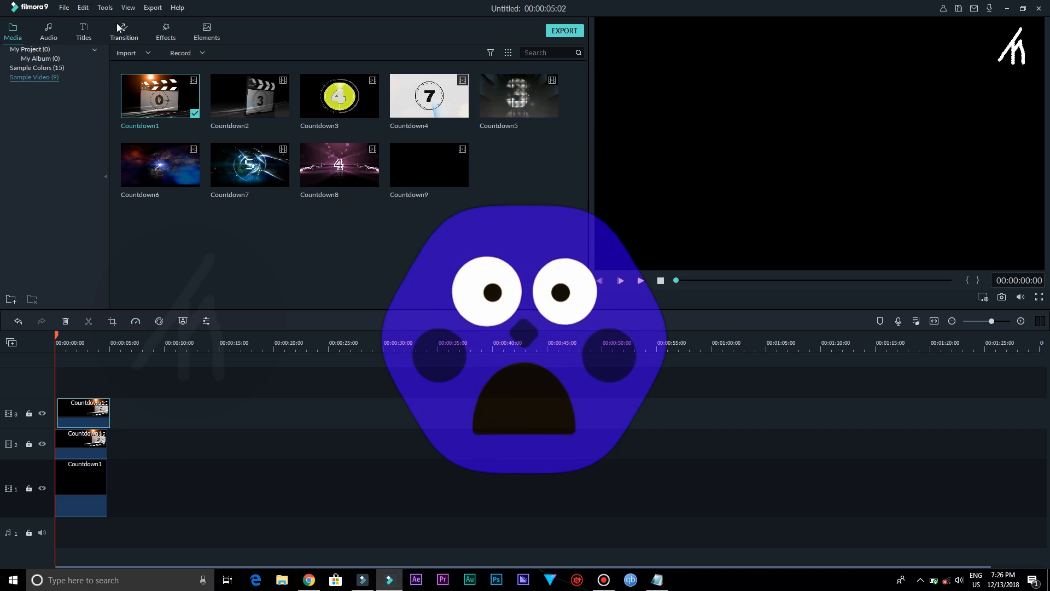
left_click(123, 31)
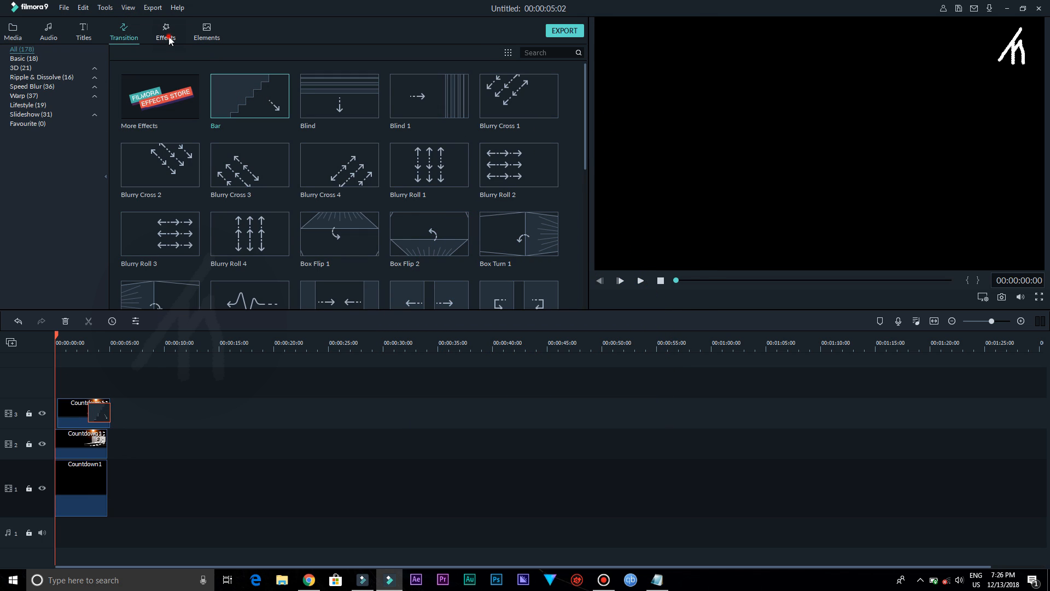
left_click(165, 30)
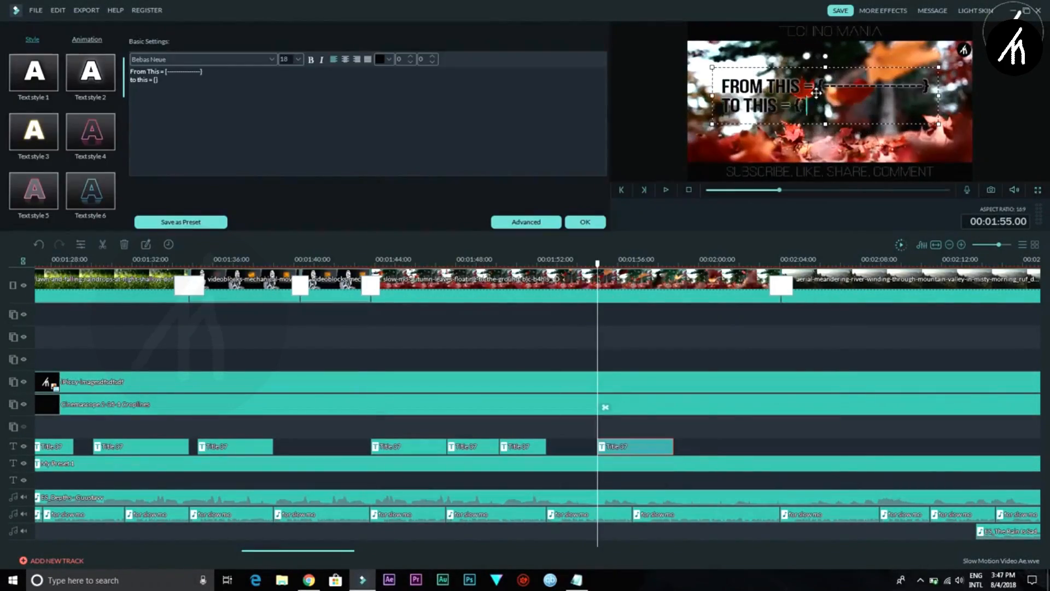
- Close the busy project and show the Filters library over the empty timeline
left_click(584, 221)
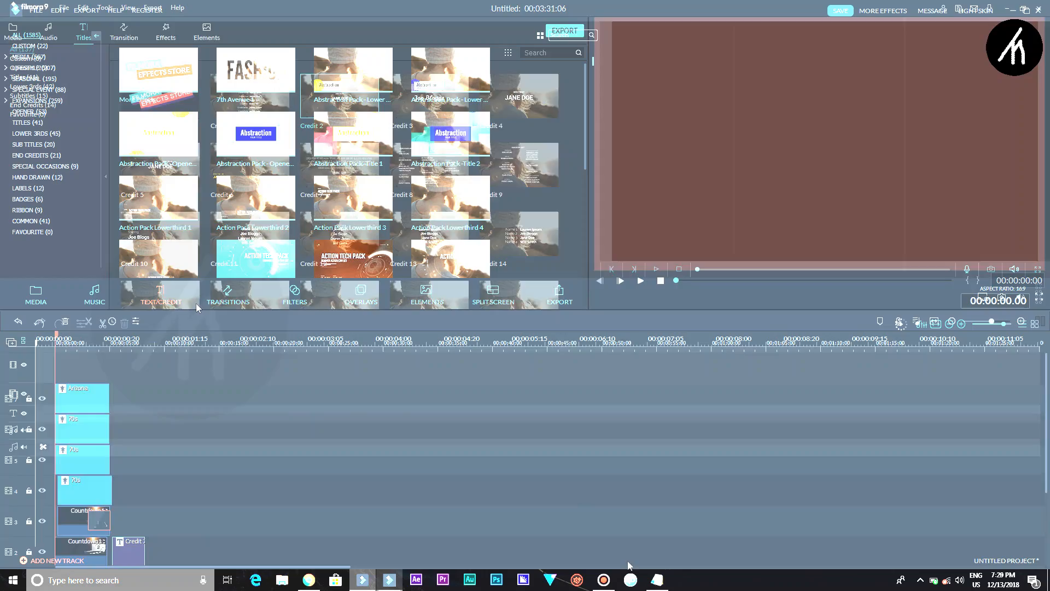
left_click(360, 293)
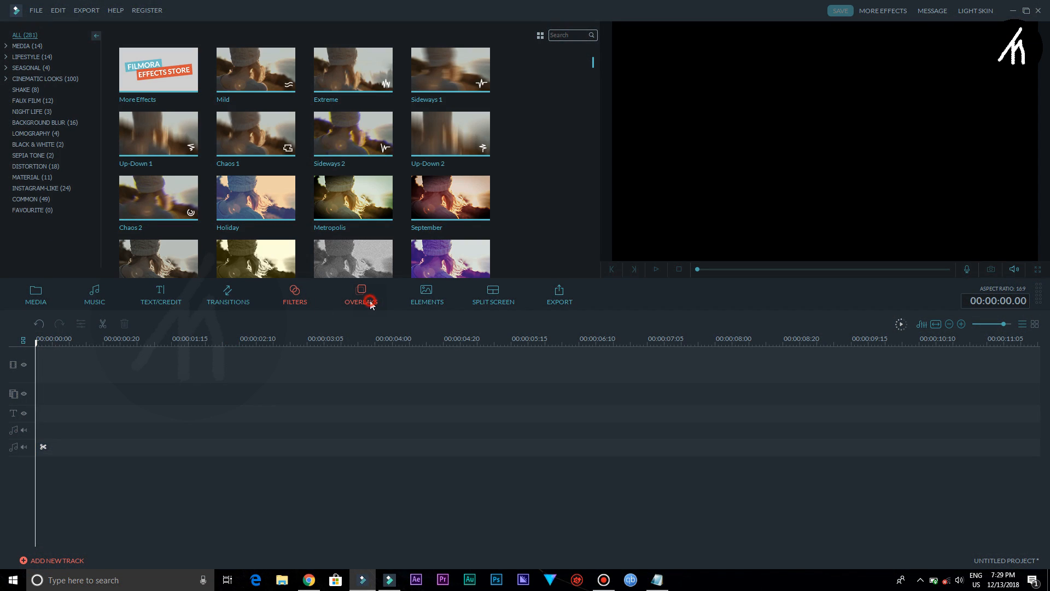
left_click(426, 295)
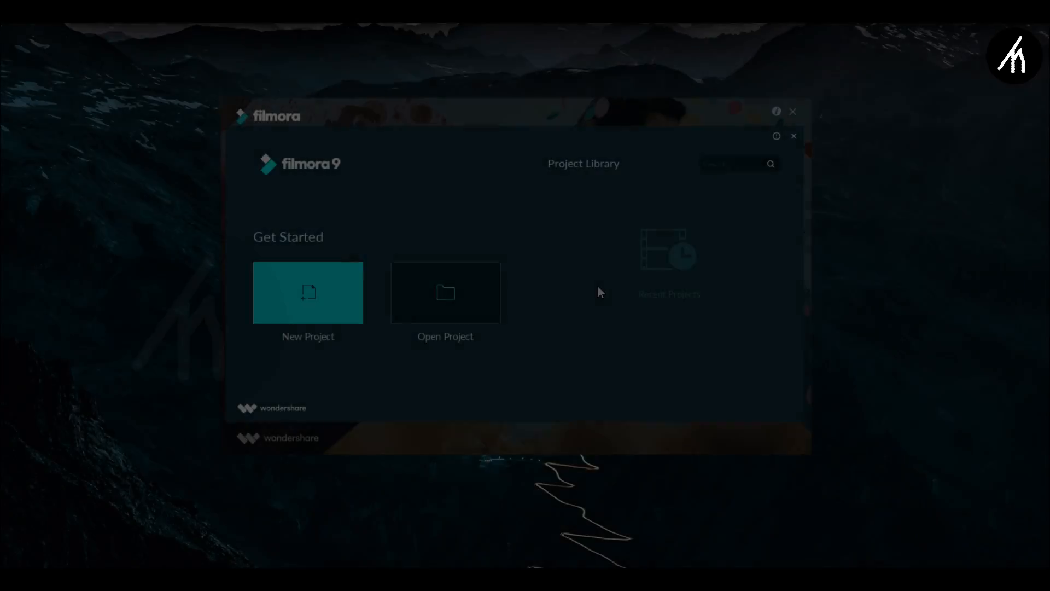
- Open the clip's Video panel and expand Transform for rotate, flip, scale and position
left_click(307, 292)
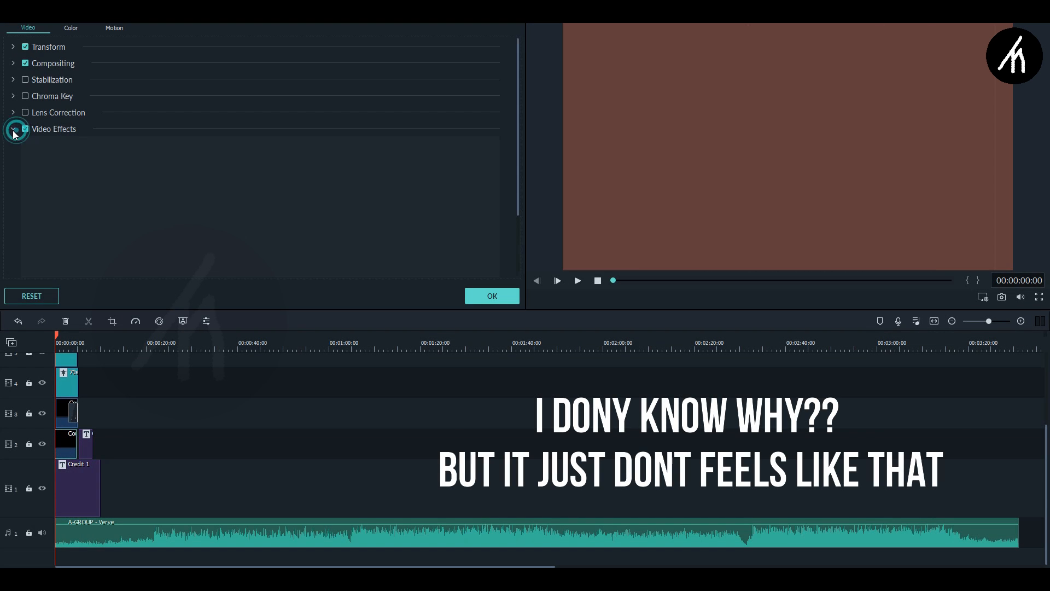
left_click(13, 46)
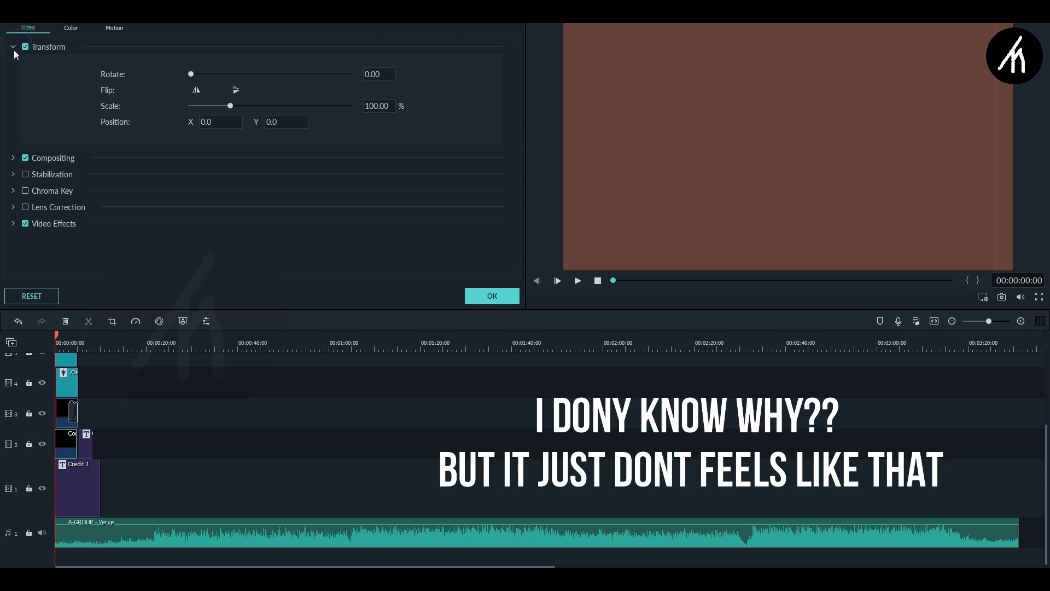